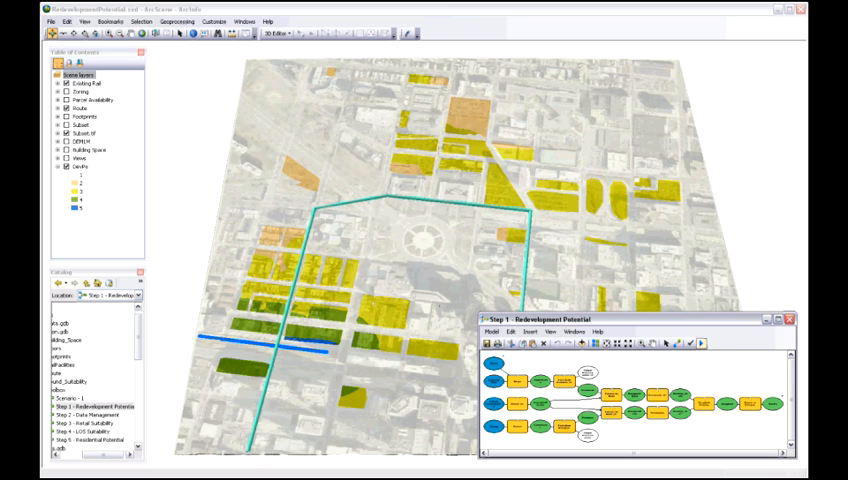
# Step: Bring up the Step 1 - Redevelopment Potential tool's parameter window over the parcel scene
pyautogui.click(700, 344)
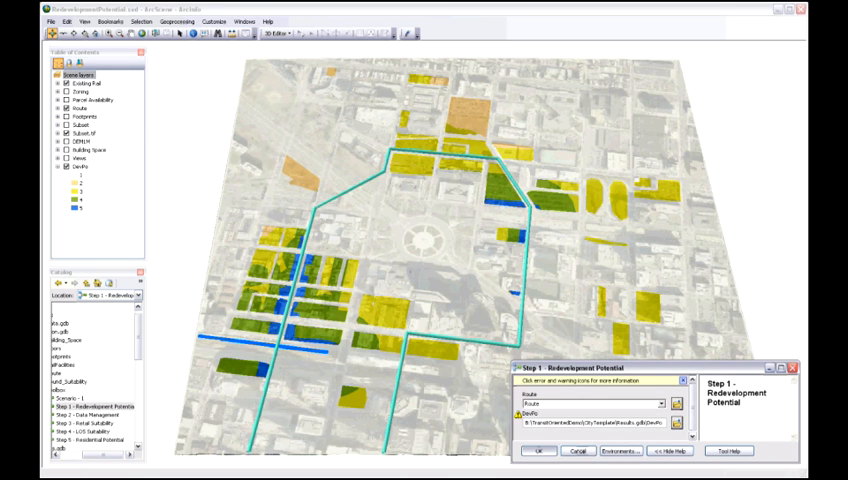
# Step: Run Step 1 - Redevelopment Potential and dismiss its completed progress report
pyautogui.click(540, 452)
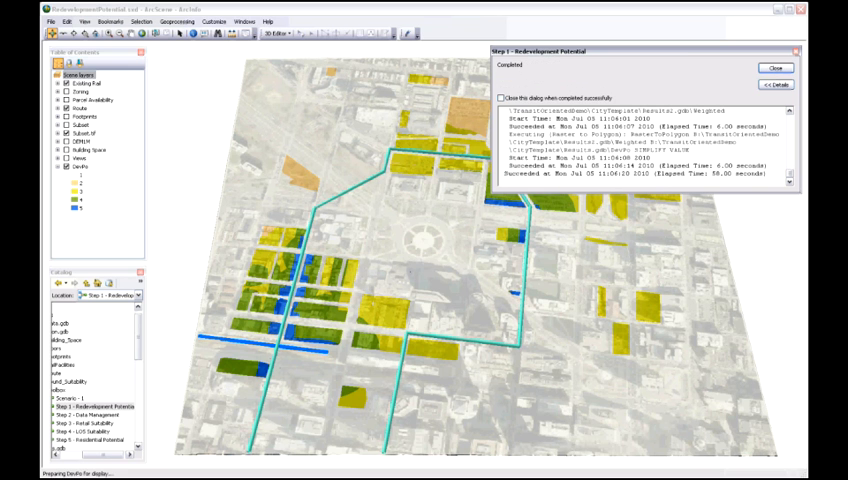
pyautogui.click(764, 68)
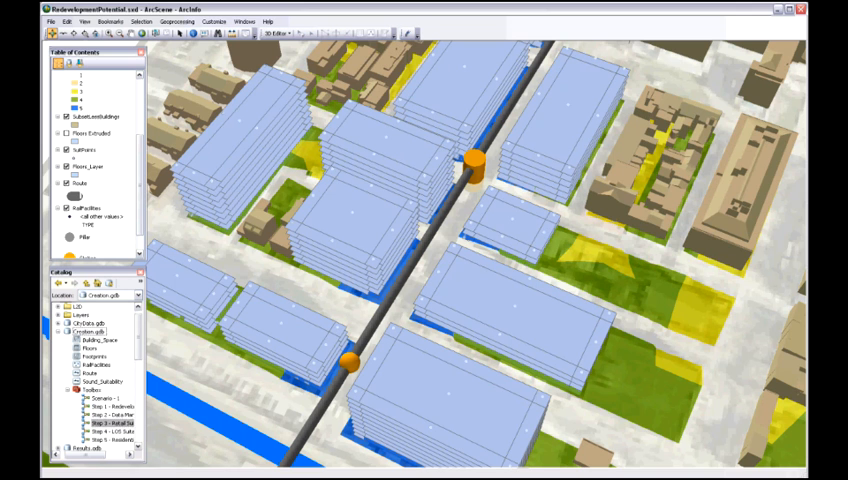
# Step: Run the next toolbox analysis step and dismiss its completed report to view the shaded floors
pyautogui.doubleClick(112, 424)
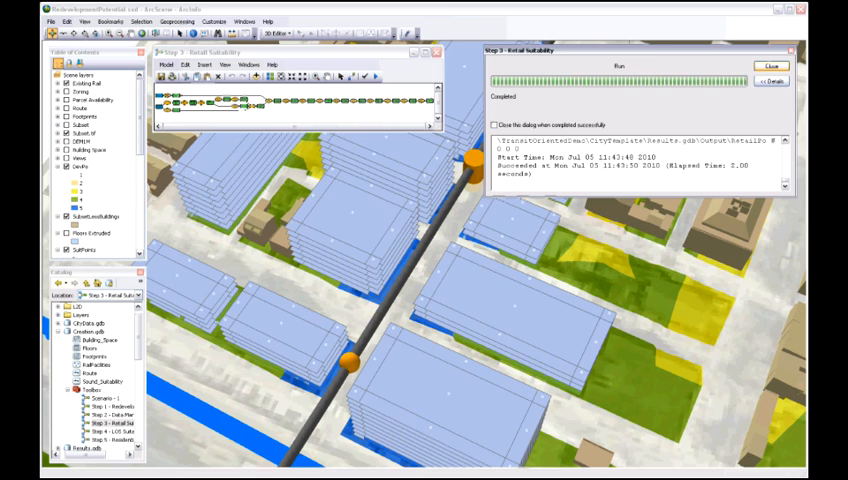
pyautogui.click(746, 64)
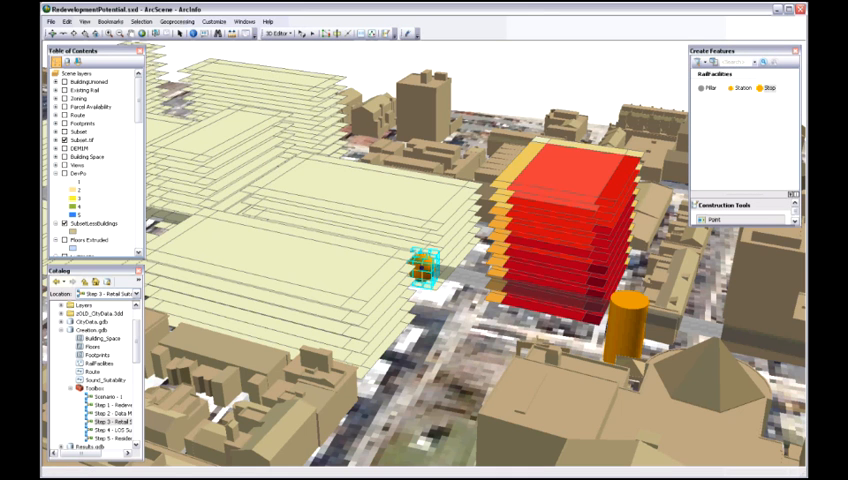
# Step: Launch Step 3 - Retail Suitability from its parameter window on the floor layers
pyautogui.click(280, 34)
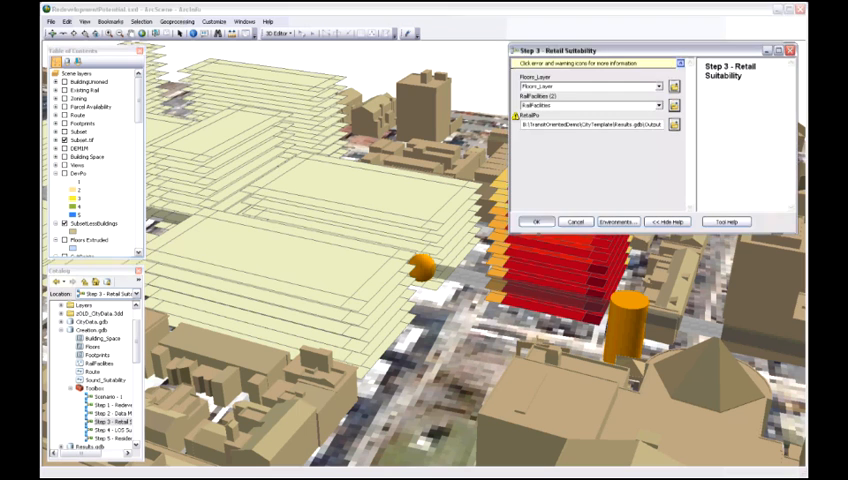
pyautogui.click(536, 220)
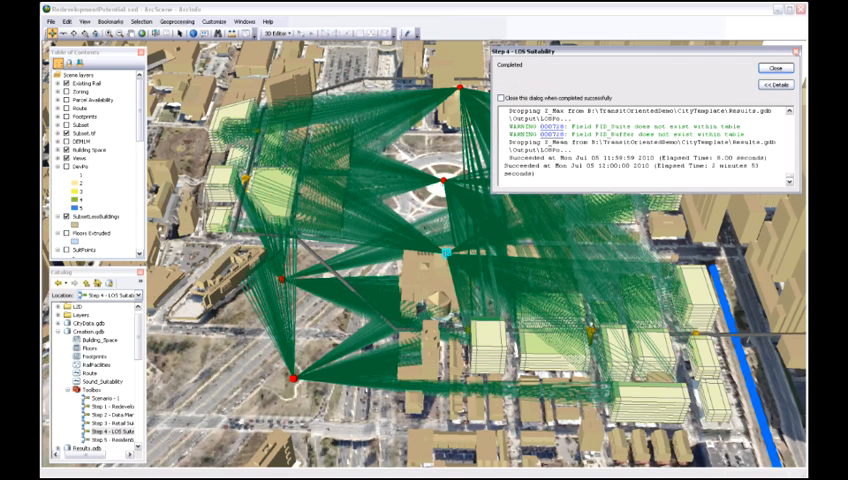
# Step: Dismiss the completed Retail Suitability report, leaving green sight lines across the city
pyautogui.click(764, 68)
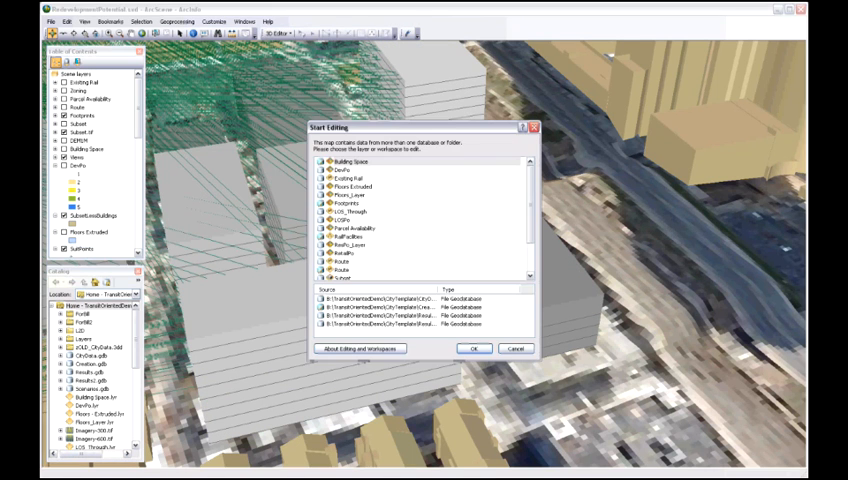
# Step: Start an edit session on the chosen layer and finish working the footprint block by the rail corridor
pyautogui.click(474, 348)
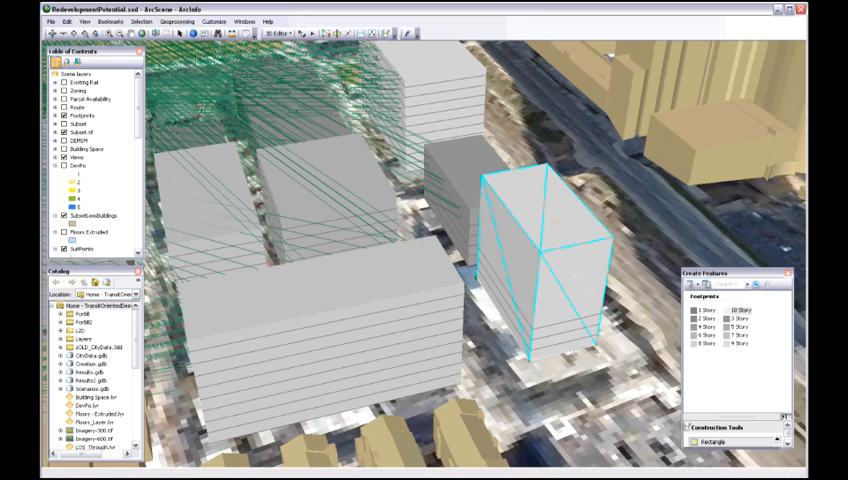
pyautogui.click(268, 32)
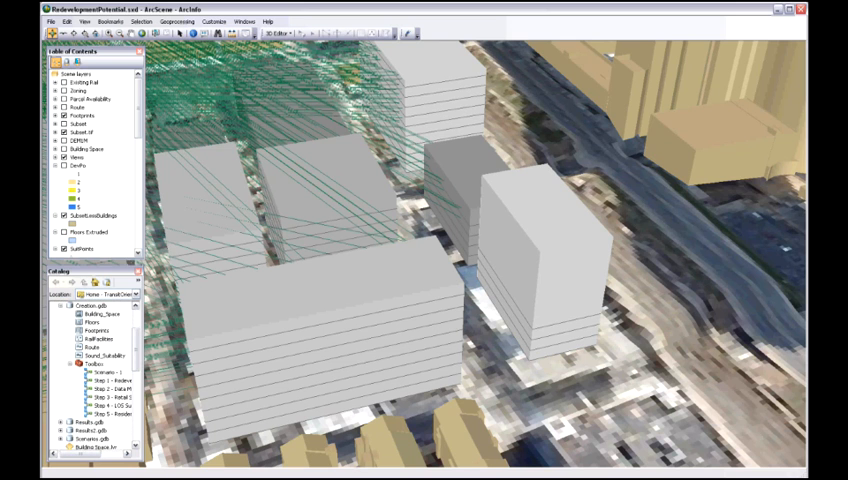
# Step: Run Step 2 - Data Management on the footprints and floors and dismiss its completed report
pyautogui.doubleClick(104, 390)
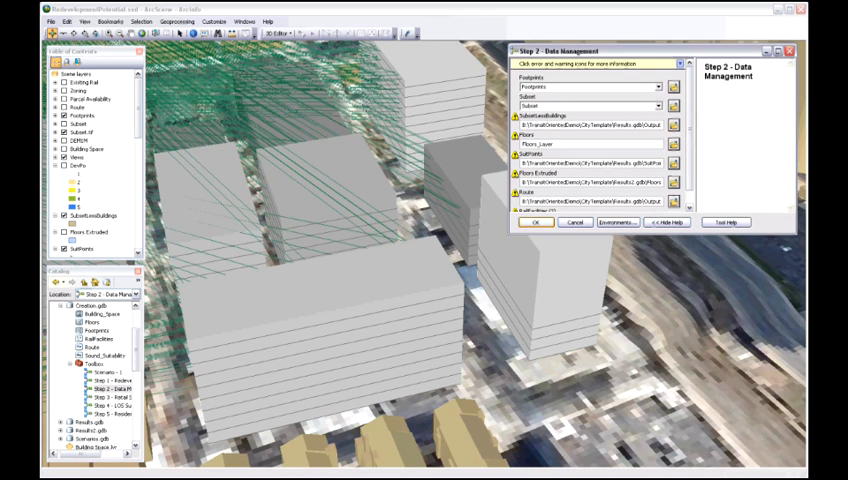
pyautogui.click(536, 222)
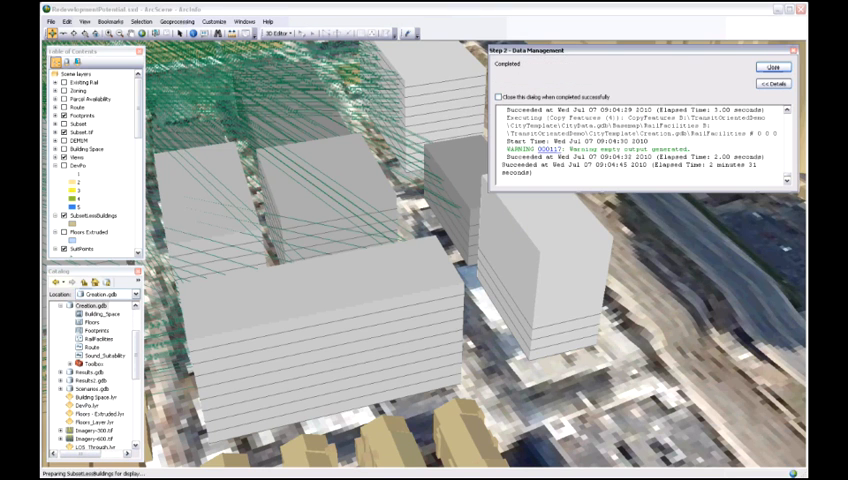
pyautogui.click(776, 68)
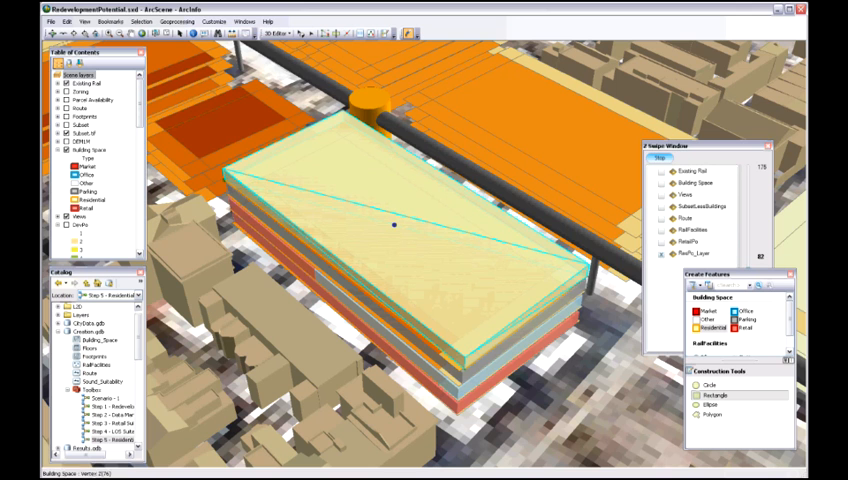
# Step: Duplicate the top floor vertically twice via Editor > Duplicate Vertical, raising the floor stack
pyautogui.click(276, 32)
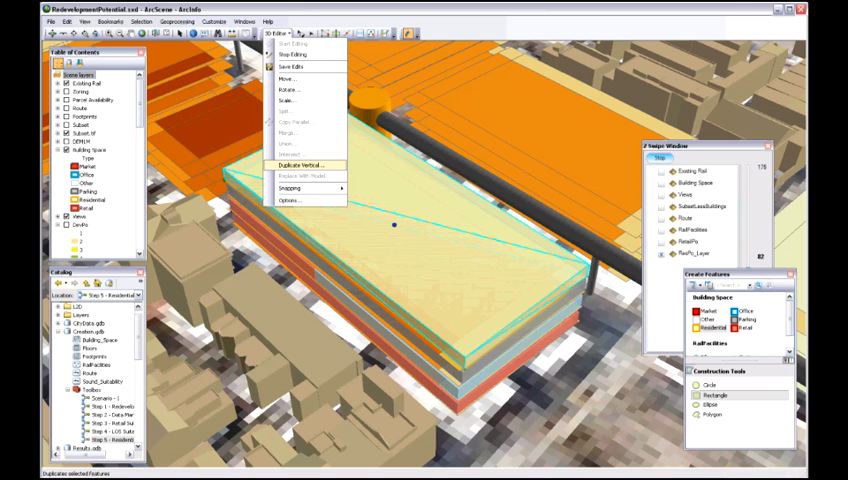
pyautogui.click(300, 164)
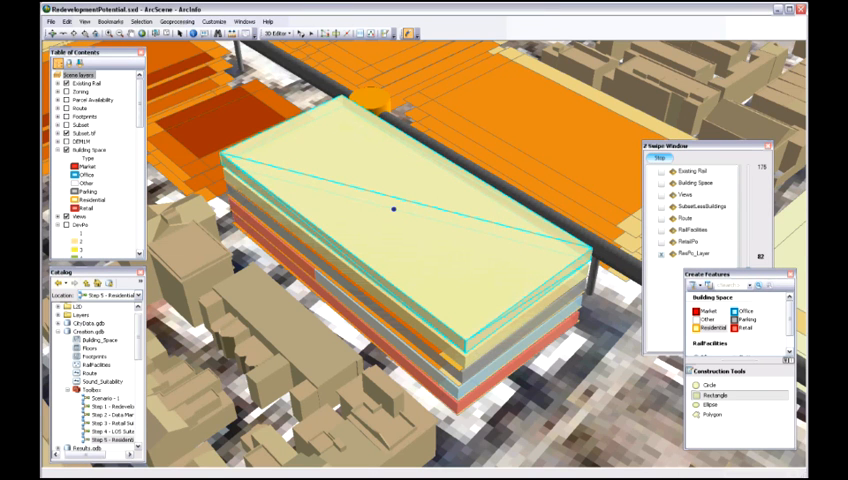
pyautogui.click(276, 32)
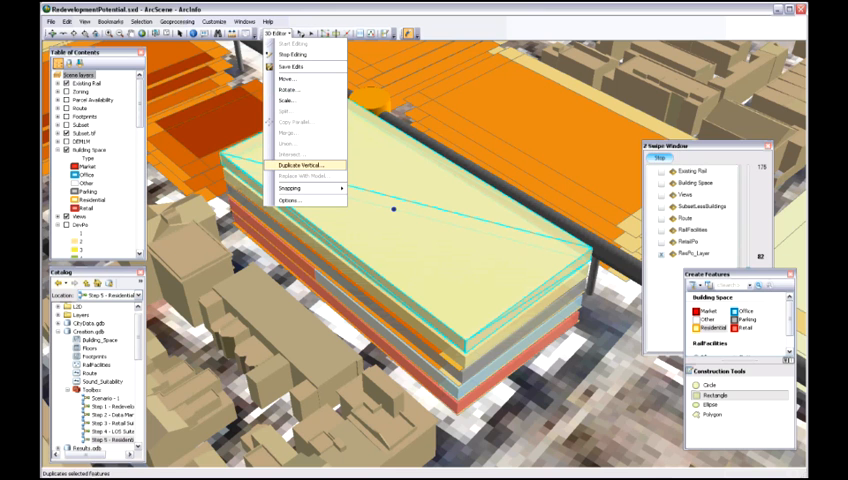
pyautogui.click(302, 164)
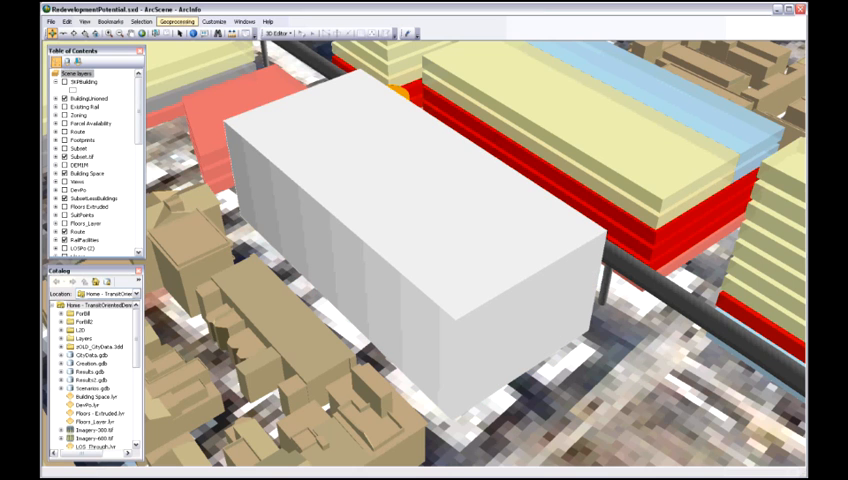
# Step: Search the geoprocessing tools for Multipatch To Collada
pyautogui.click(176, 22)
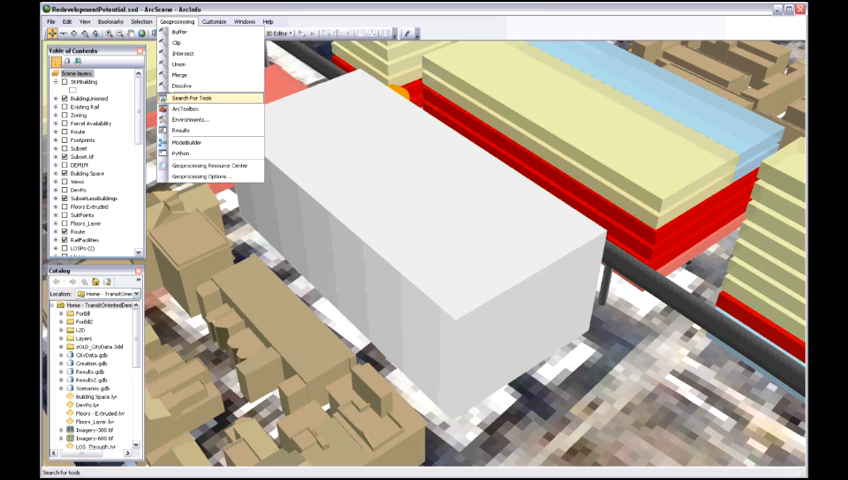
pyautogui.click(192, 98)
pyautogui.write('Collada')
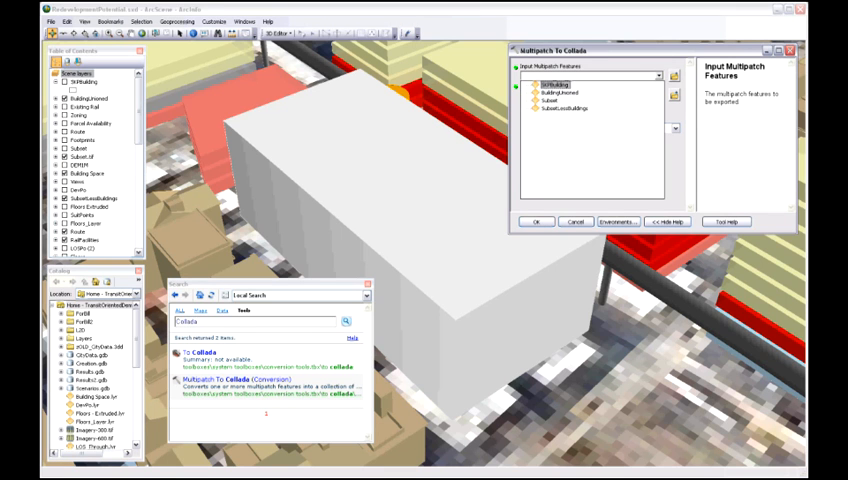
pyautogui.click(560, 92)
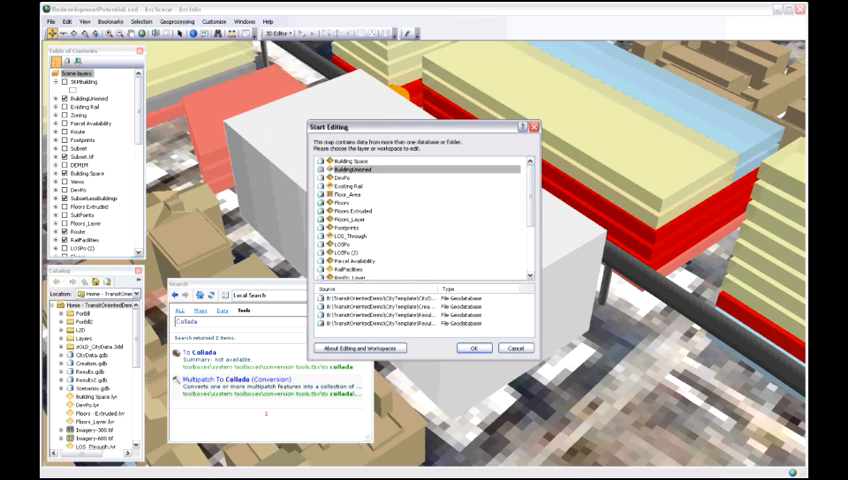
# Step: Edit the building layer and replace the white massing with the SketchUp .skp model shell
pyautogui.click(474, 348)
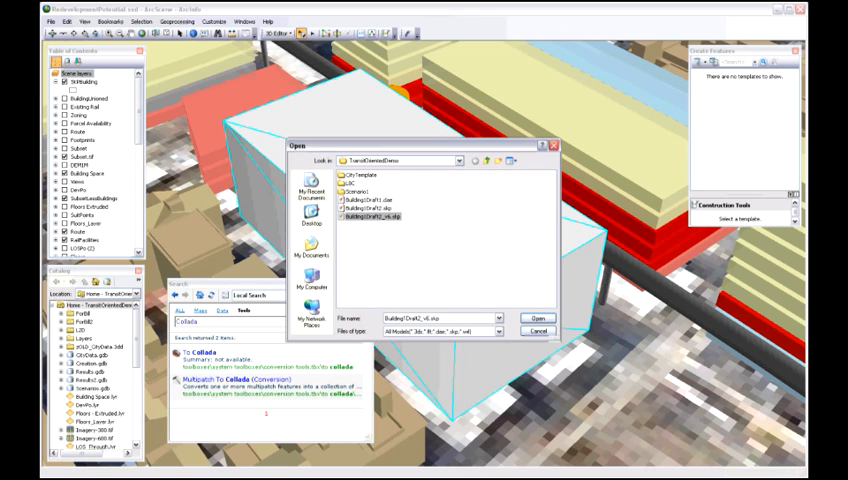
pyautogui.click(538, 318)
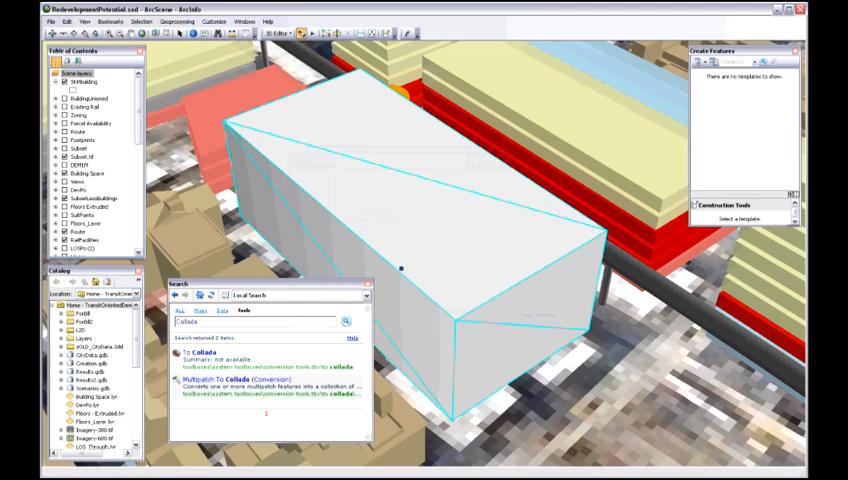
pyautogui.click(276, 32)
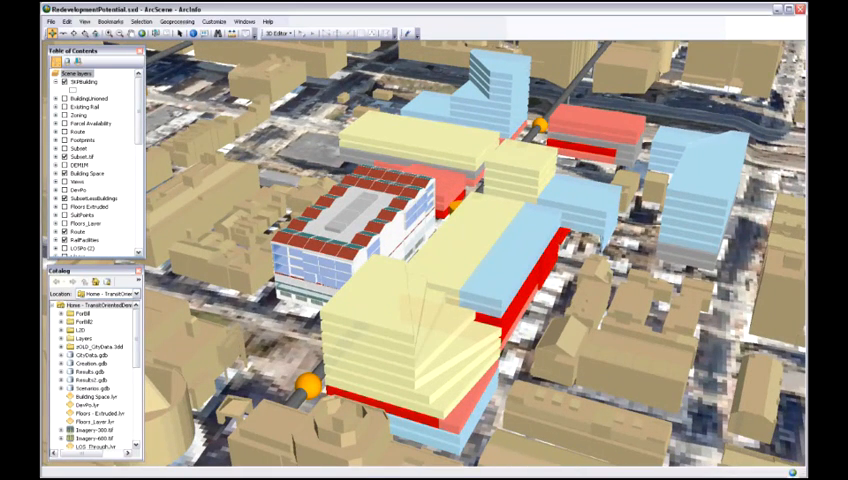
# Step: Show the saved Graph of Floor Area bar chart via View > Graphs
pyautogui.click(86, 22)
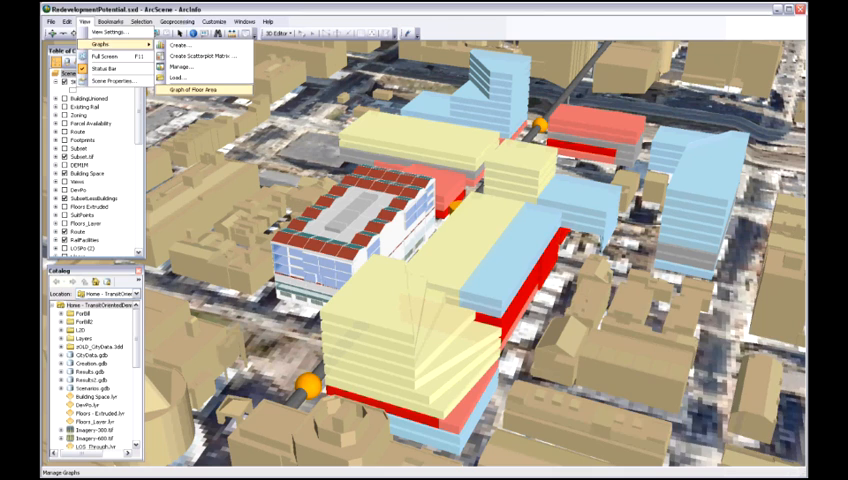
pyautogui.click(188, 88)
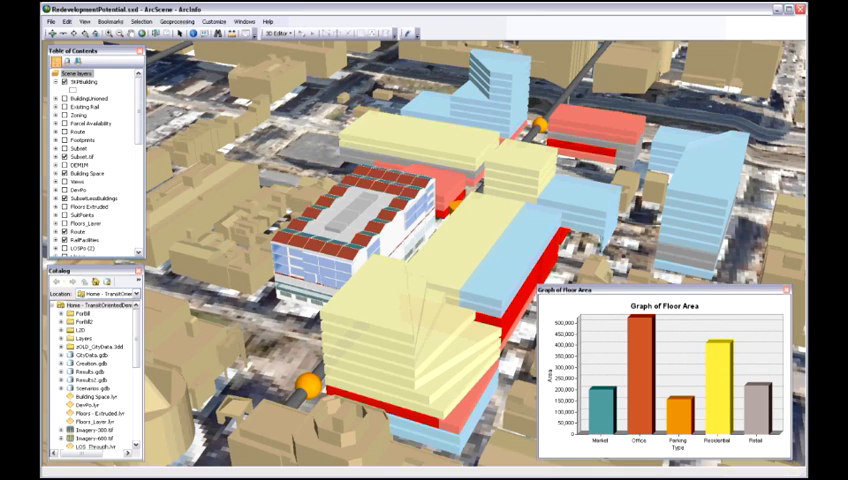